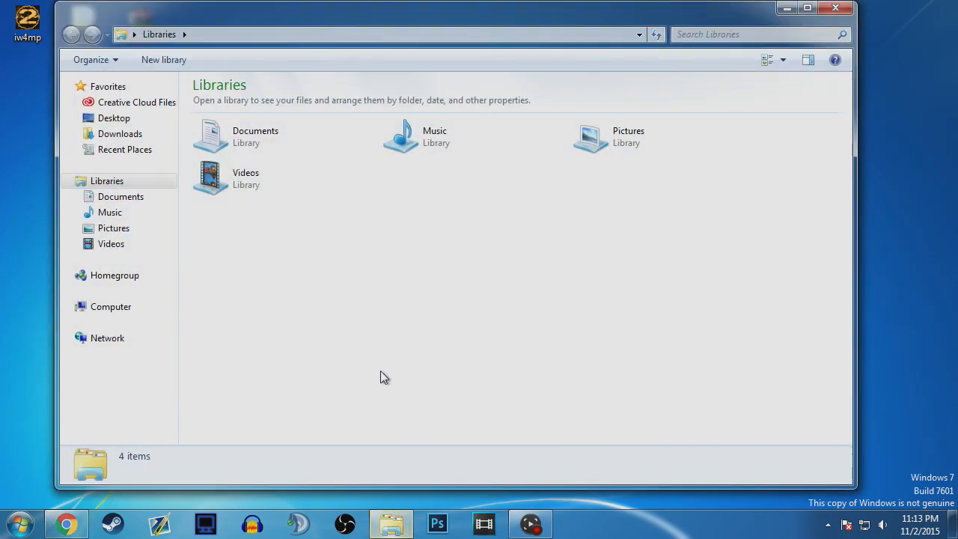
- Browse from Computer through Steam > steamapps > common to the Modern Warfare 2 folder, then close Explorer
{"action": "left_click", "coordinate": [110, 306]}
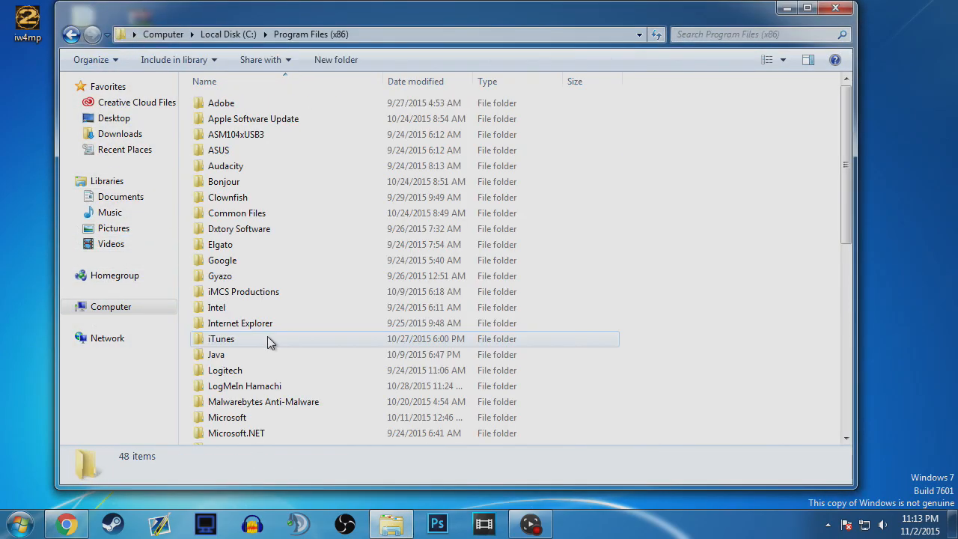
{"action": "scroll", "scroll_direction": "down", "scroll_amount": 3}
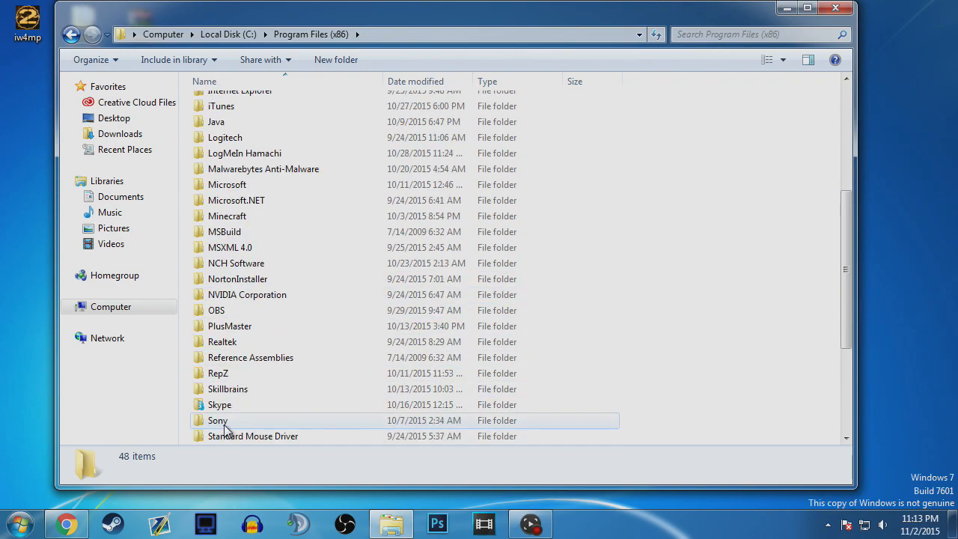
{"action": "double_click", "coordinate": [217, 419]}
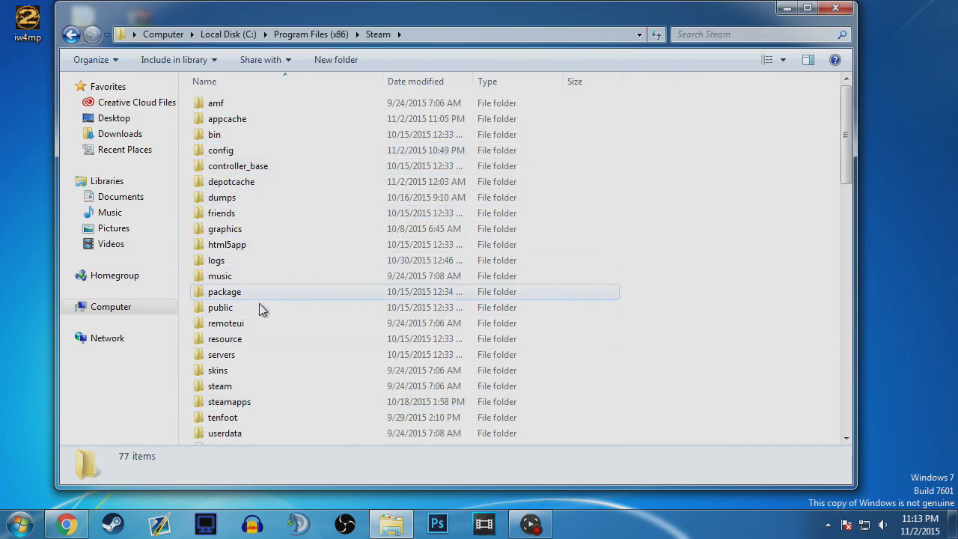
{"action": "double_click", "coordinate": [229, 402]}
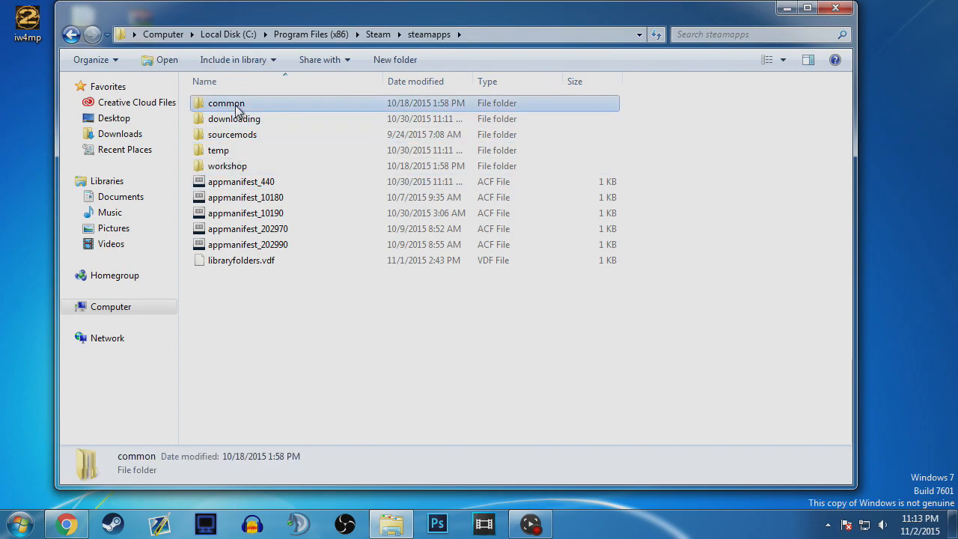
{"action": "double_click", "coordinate": [224, 102]}
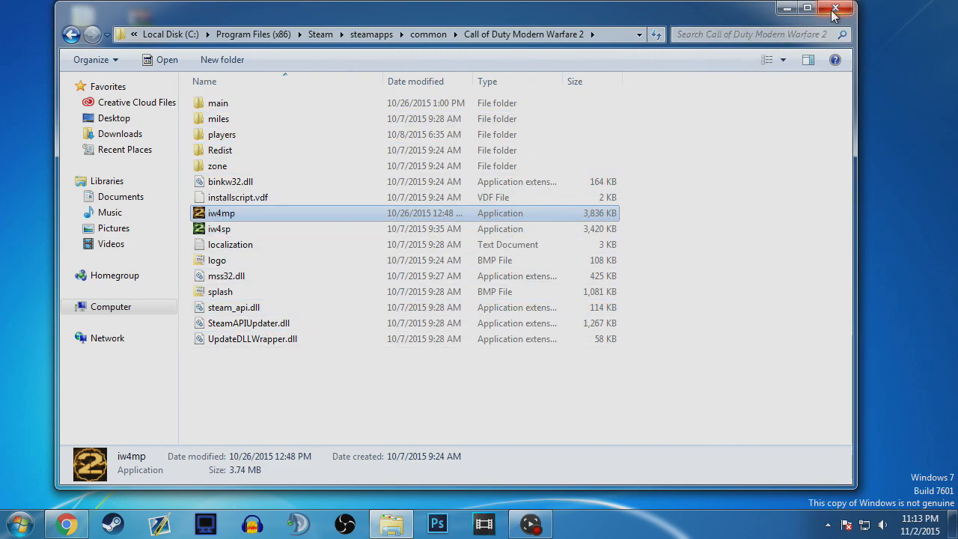
{"action": "left_click", "coordinate": [835, 9]}
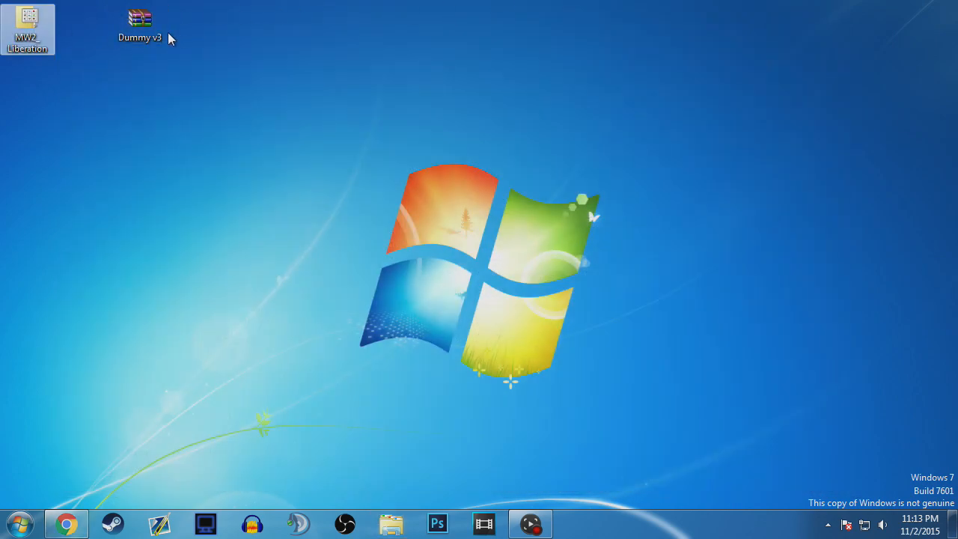
- Browse MW2_Liberation.rar into its MW2_Liberation > Mods folder
{"action": "double_click", "coordinate": [27, 27]}
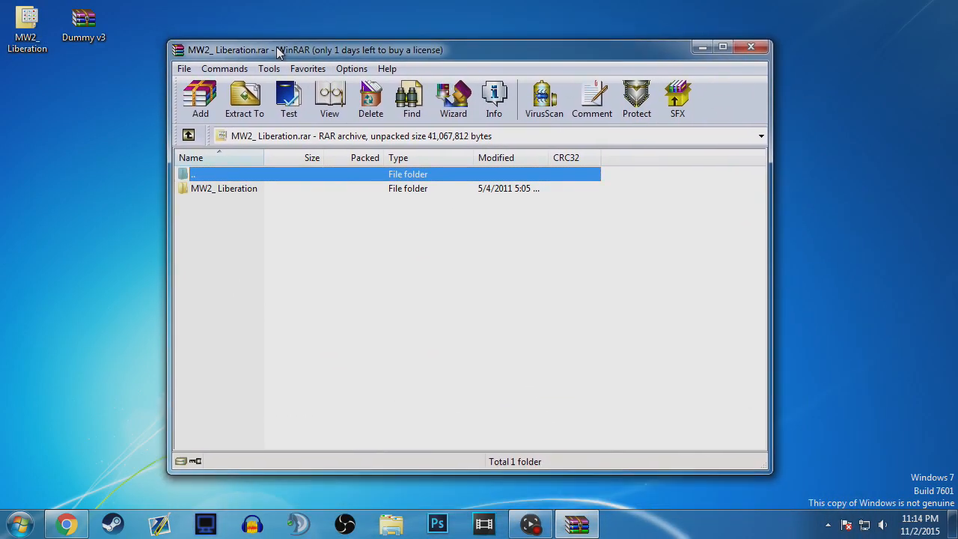
{"action": "double_click", "coordinate": [223, 189]}
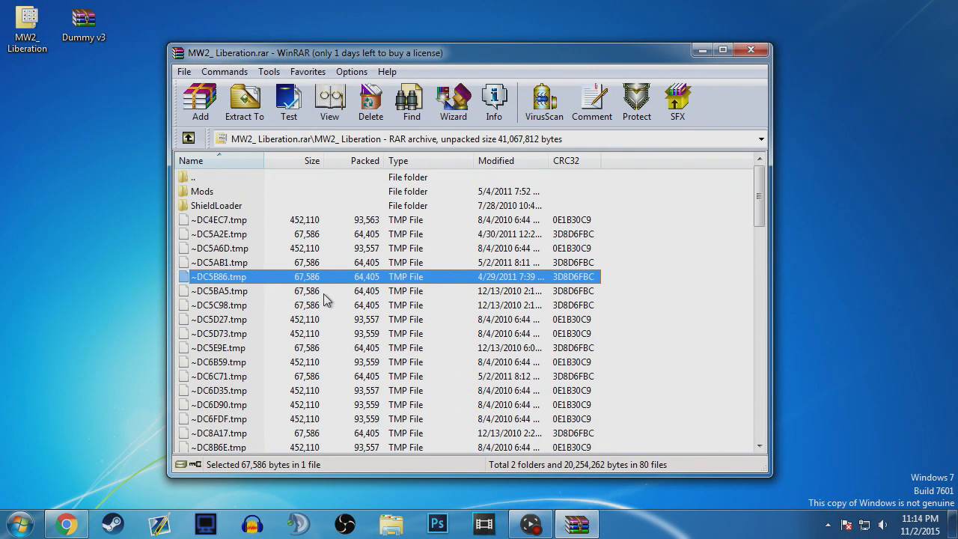
{"action": "double_click", "coordinate": [202, 191]}
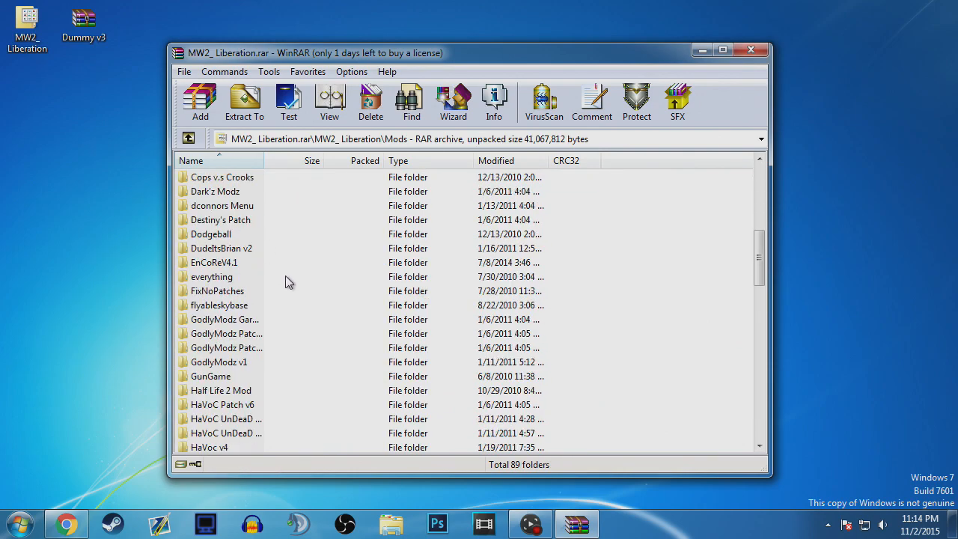
- Add the TSD folder from Dummy v3.zip into the Mods folder, confirming the archive parameters
{"action": "double_click", "coordinate": [84, 17]}
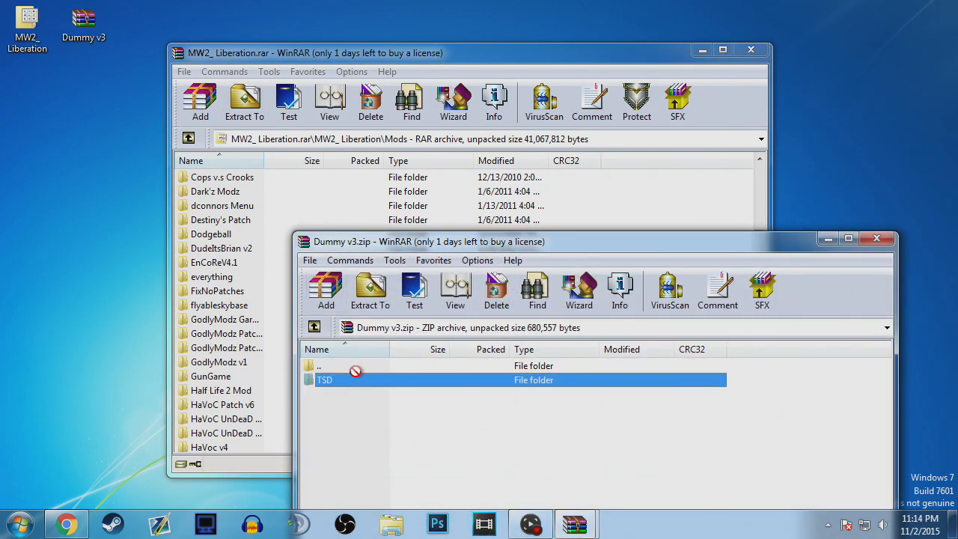
{"action": "left_click", "coordinate": [201, 102]}
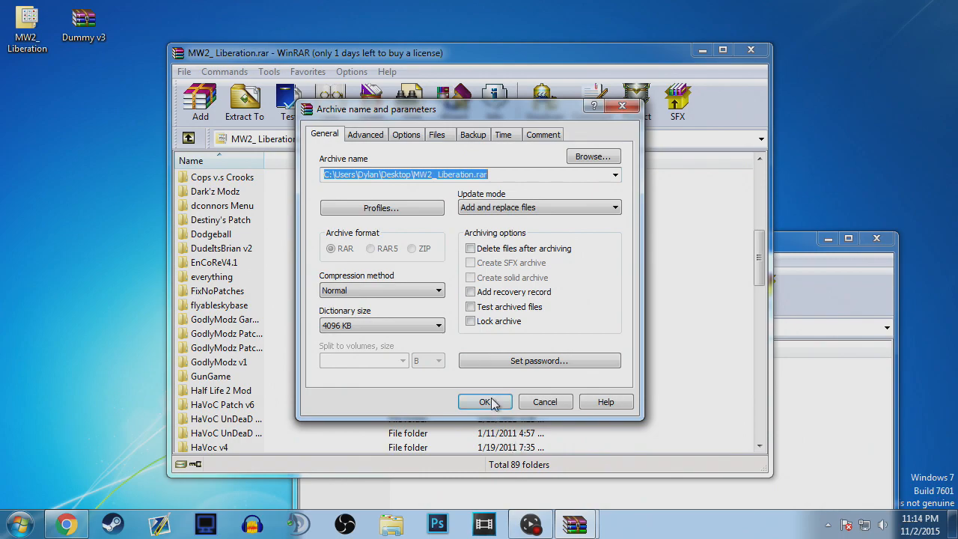
{"action": "left_click", "coordinate": [485, 401]}
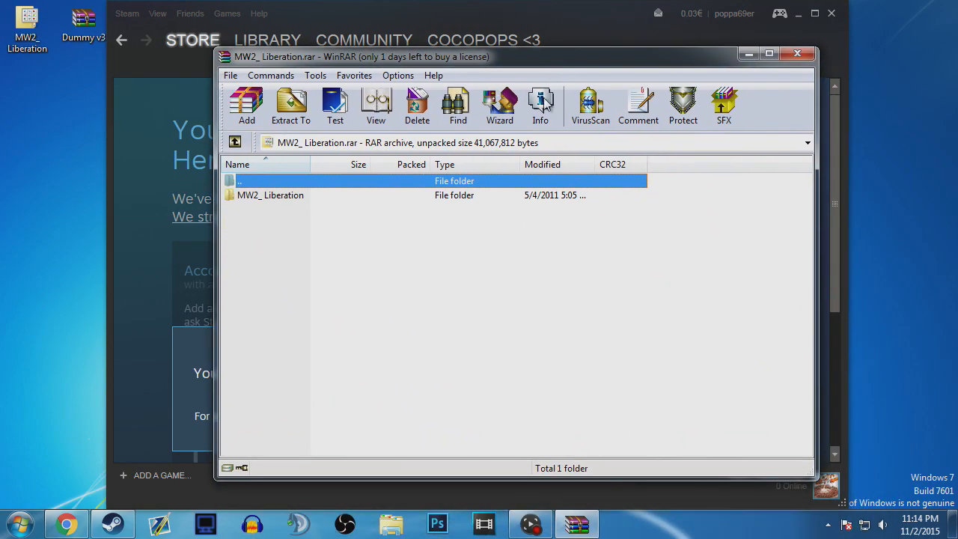
- Run MW2_Liberation.exe from the archive past the security warning and close the Steam window
{"action": "double_click", "coordinate": [270, 195]}
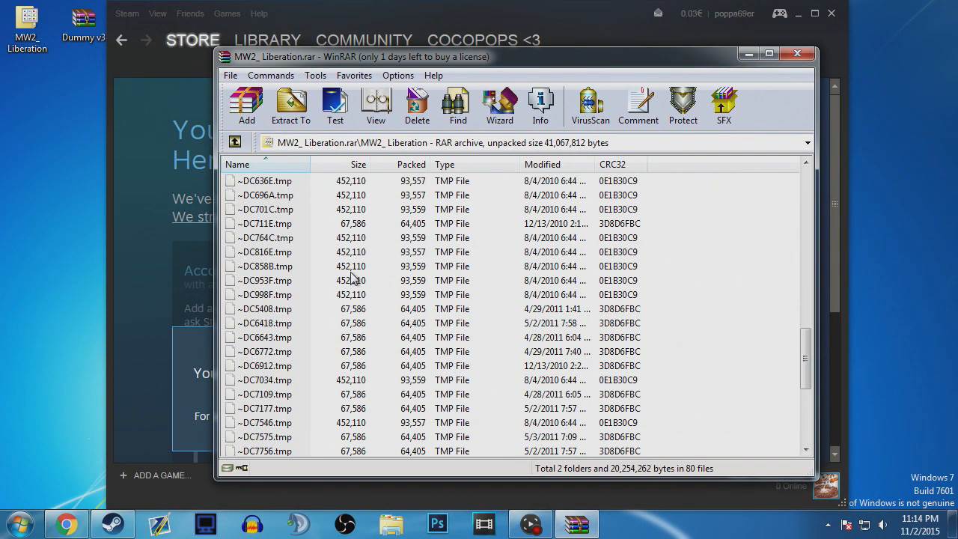
{"action": "left_click", "coordinate": [290, 105]}
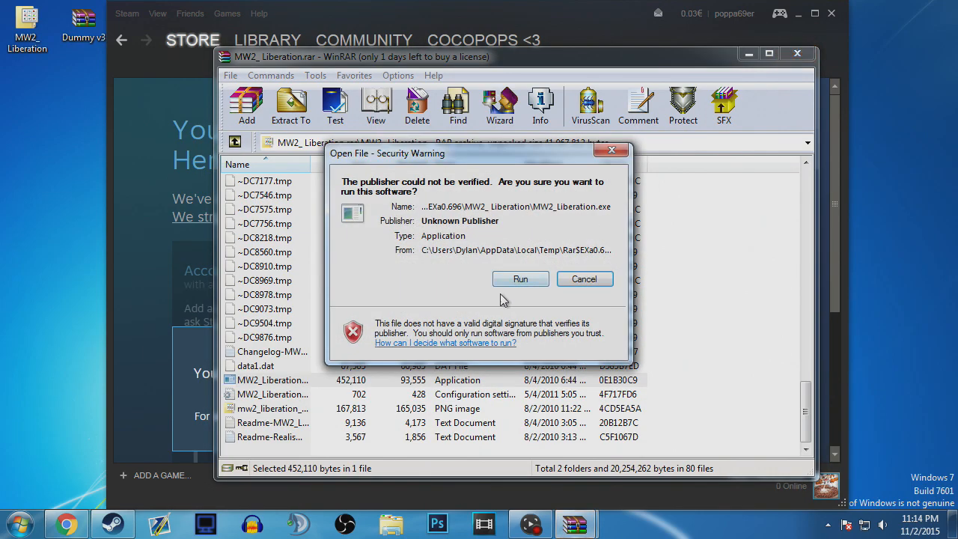
{"action": "left_click", "coordinate": [584, 278]}
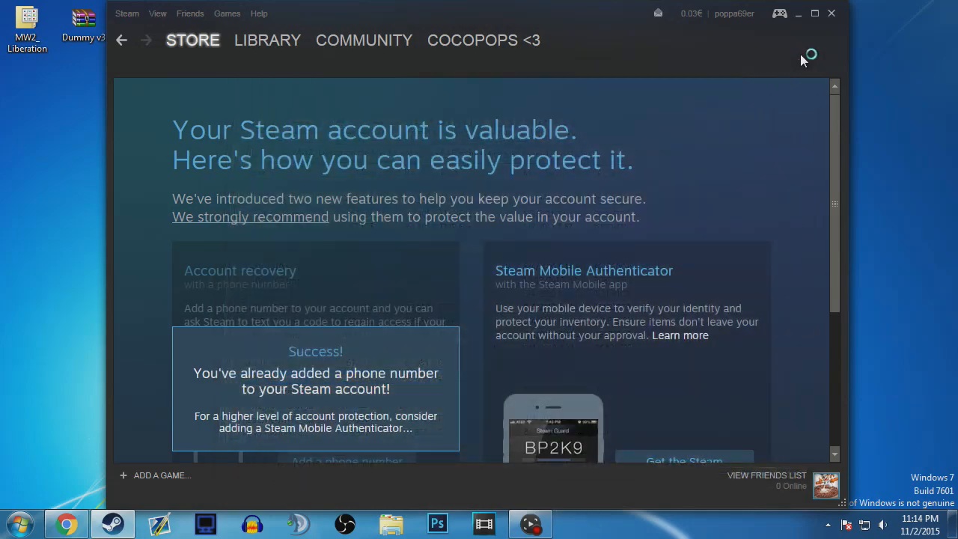
{"action": "left_click", "coordinate": [836, 13]}
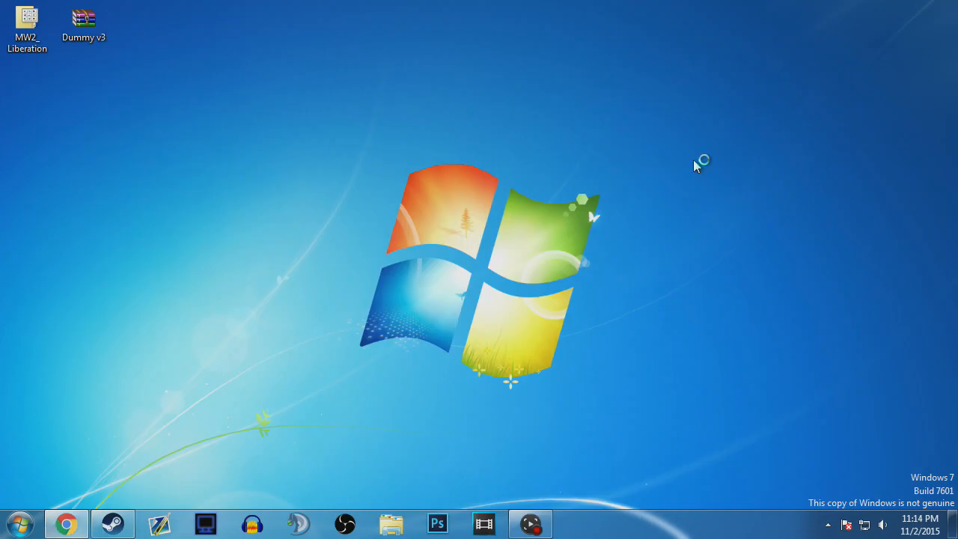
- Choose TSD as the current mod in the loader and launch the game
{"action": "double_click", "coordinate": [27, 23]}
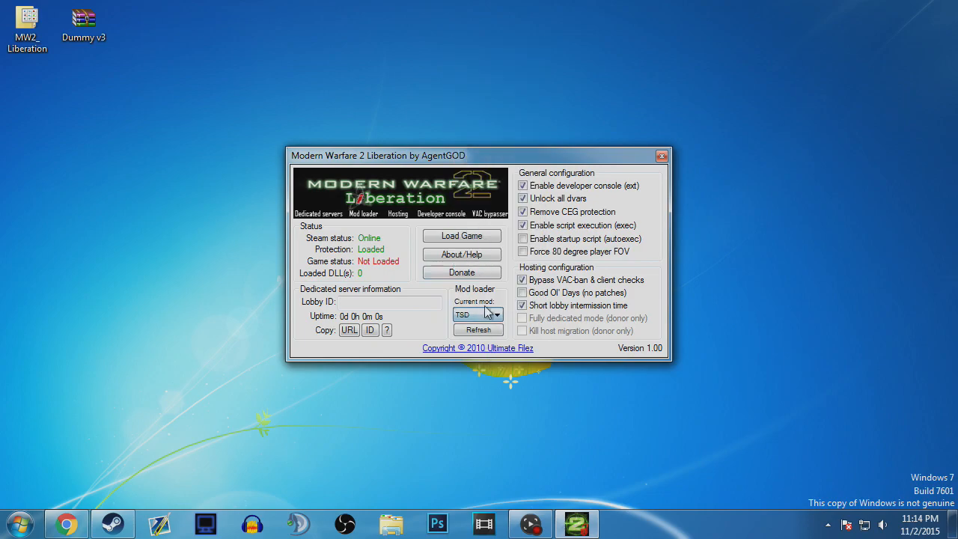
{"action": "left_click", "coordinate": [461, 235]}
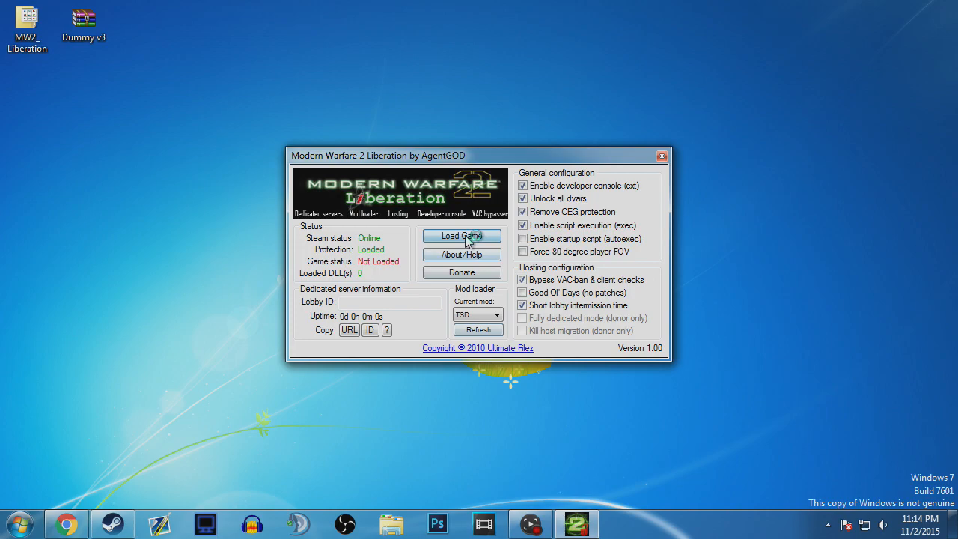
{"action": "left_click", "coordinate": [461, 235]}
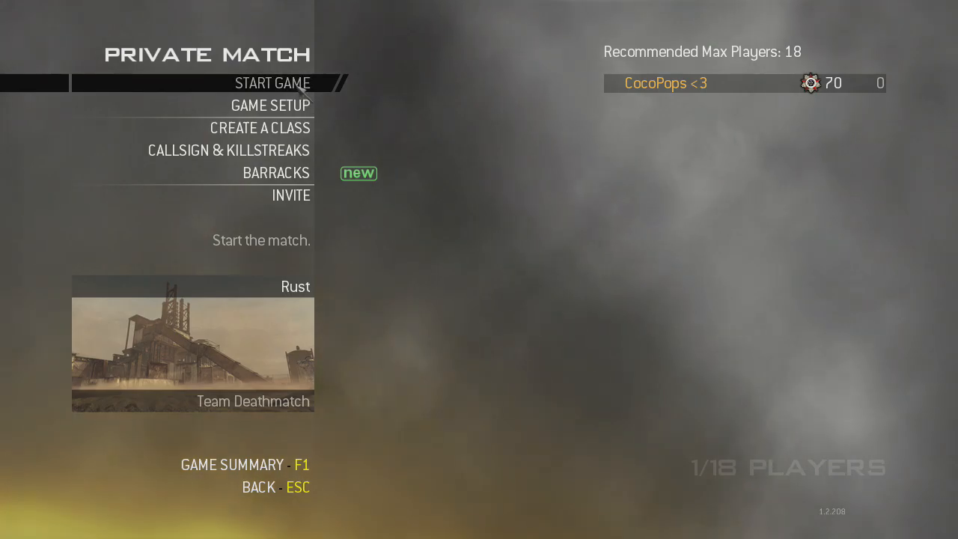
- Start the Rust Team Deathmatch private match and join the Player Team
{"action": "left_click", "coordinate": [272, 82]}
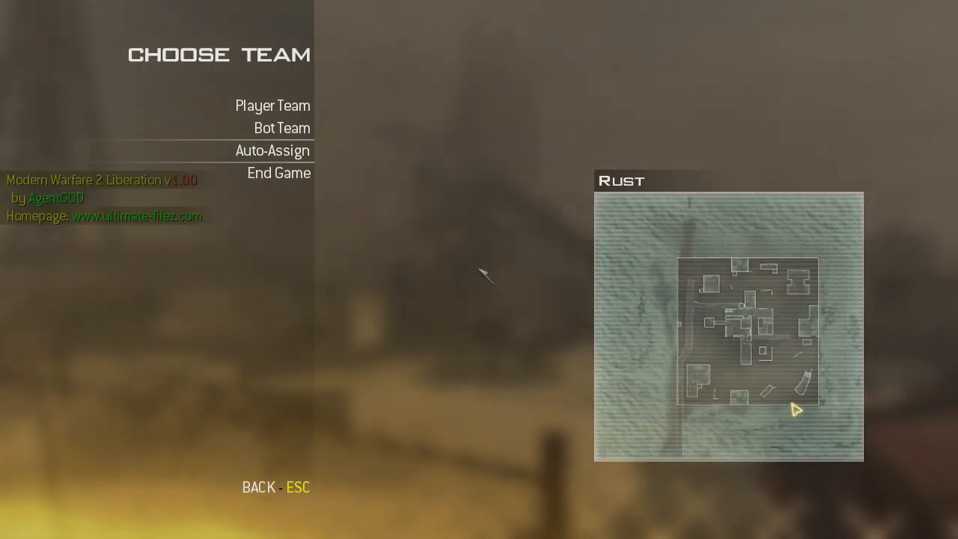
{"action": "left_click", "coordinate": [273, 105]}
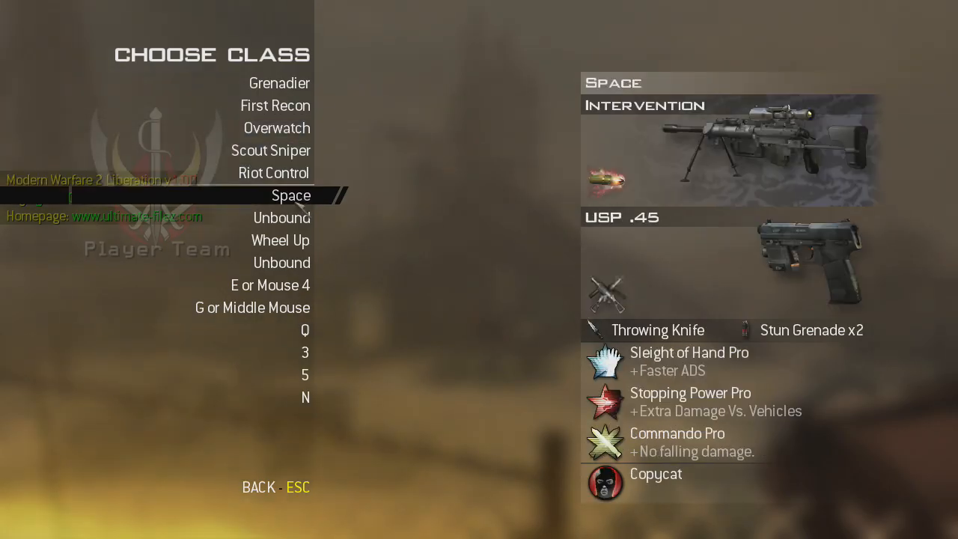